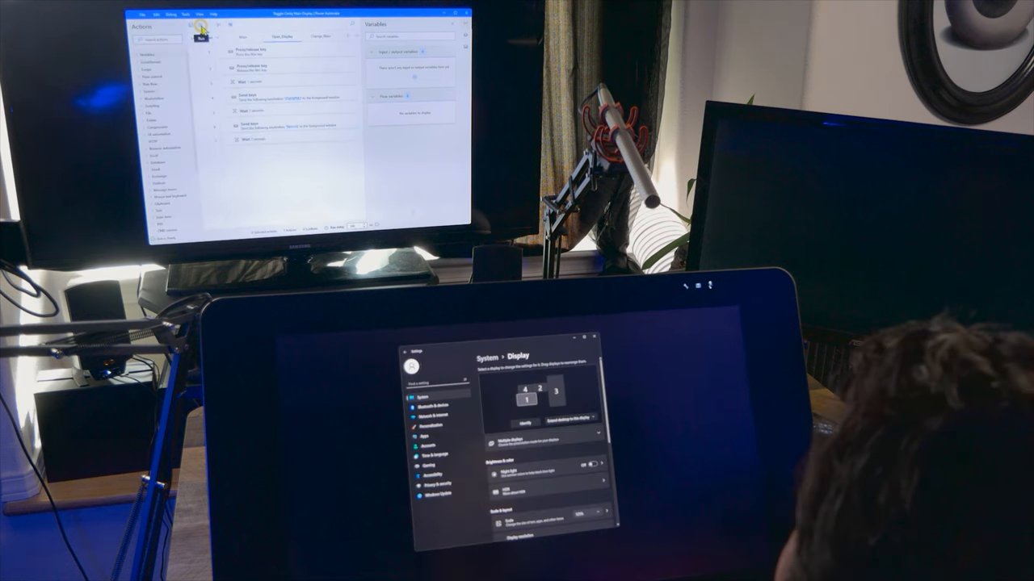
Step: Re-enable the greyed-out 'Run subflow Change_Main' call in the Main flow
{"action": "right_click", "coordinate": [394, 136]}
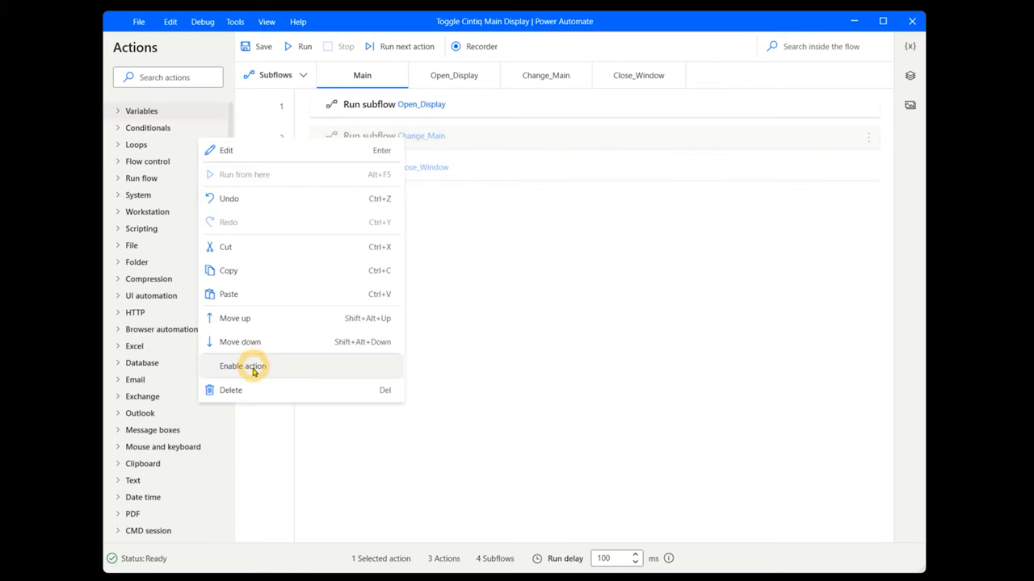
{"action": "left_click", "coordinate": [242, 365]}
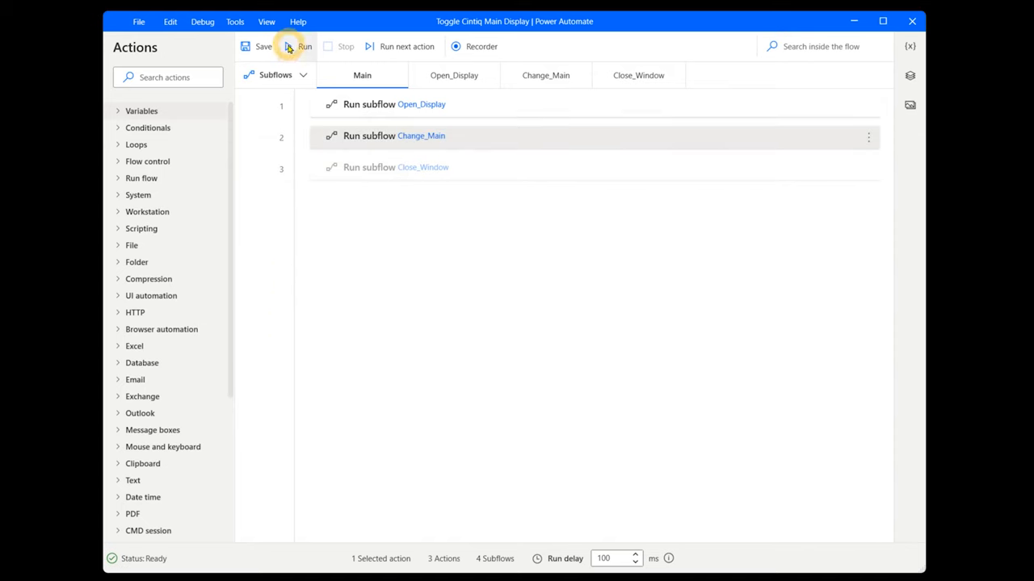
Step: Run the flow, then inspect the wait duration and the Tab-then-Space Send keys step
{"action": "left_click", "coordinate": [303, 45]}
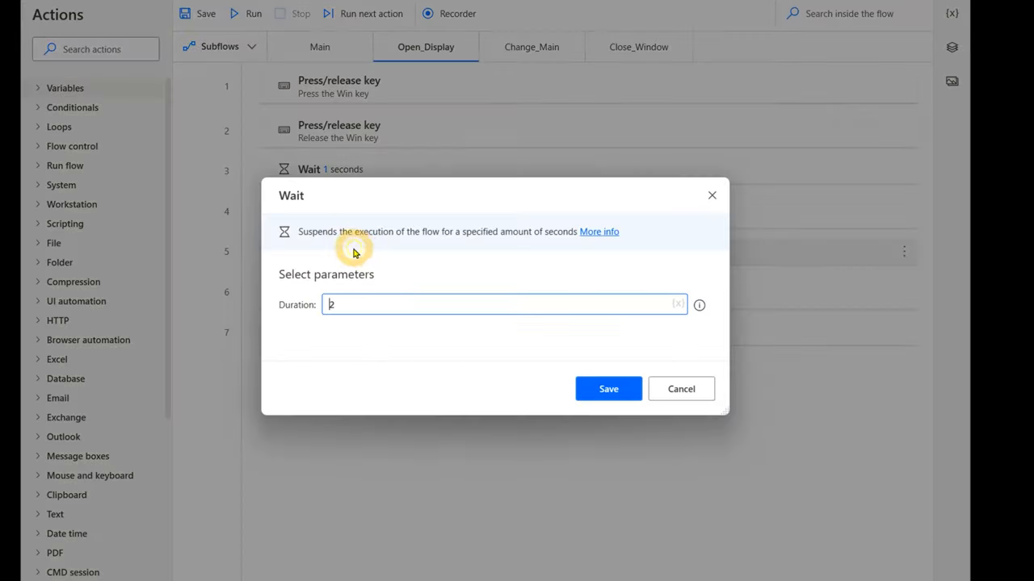
{"action": "mouse_move", "coordinate": [346, 308]}
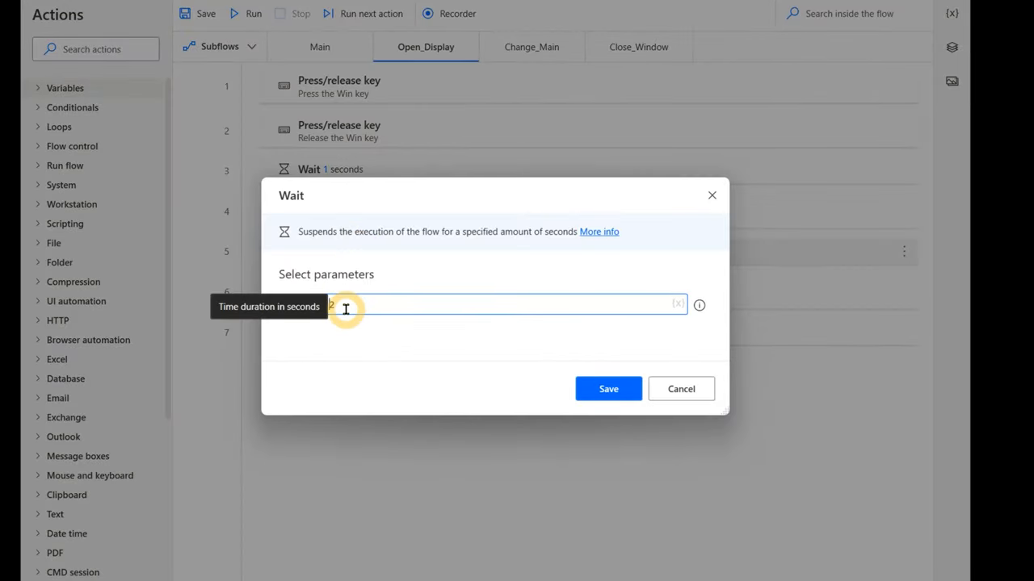
{"action": "left_click", "coordinate": [607, 388]}
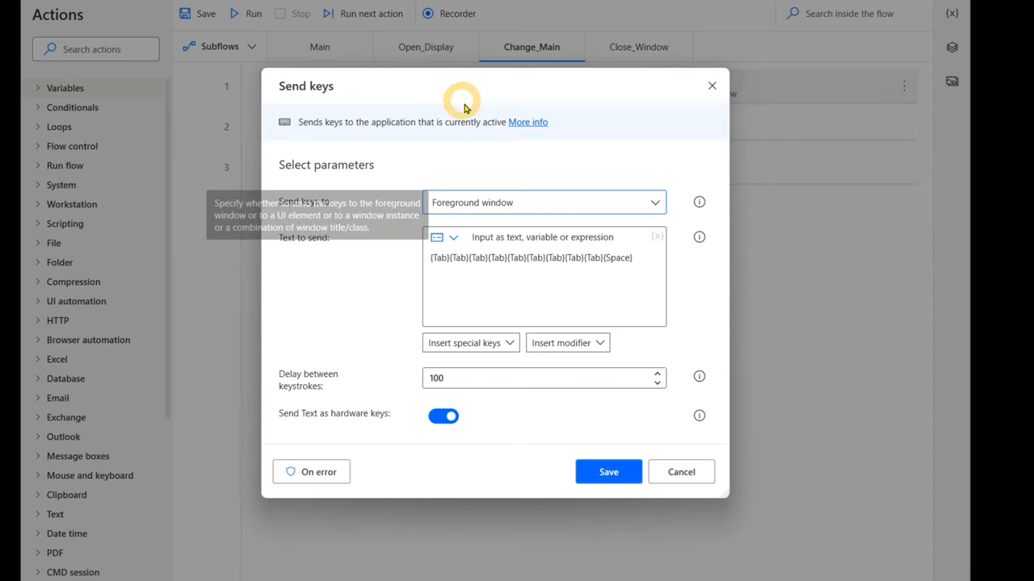
{"action": "mouse_move", "coordinate": [499, 281]}
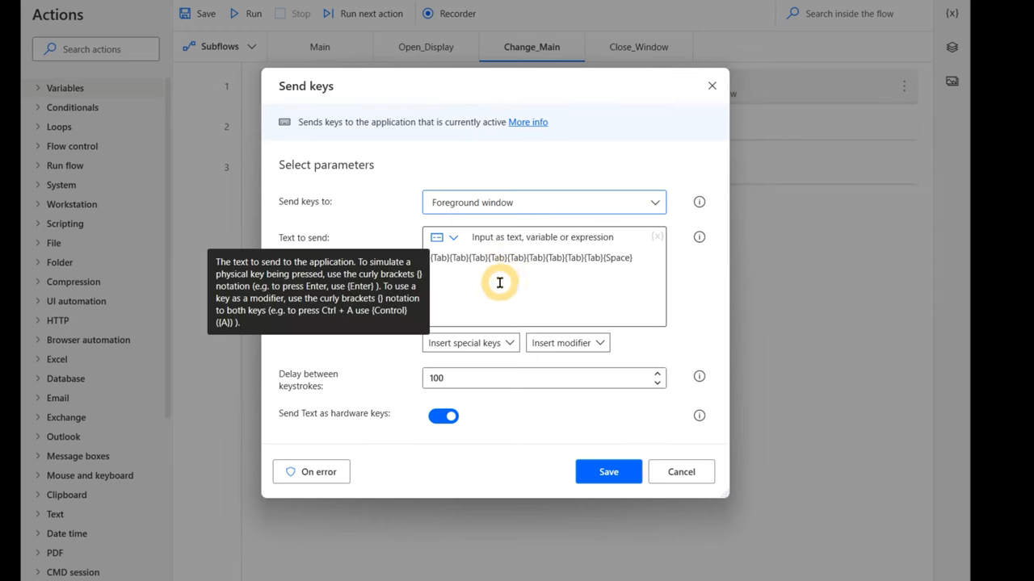